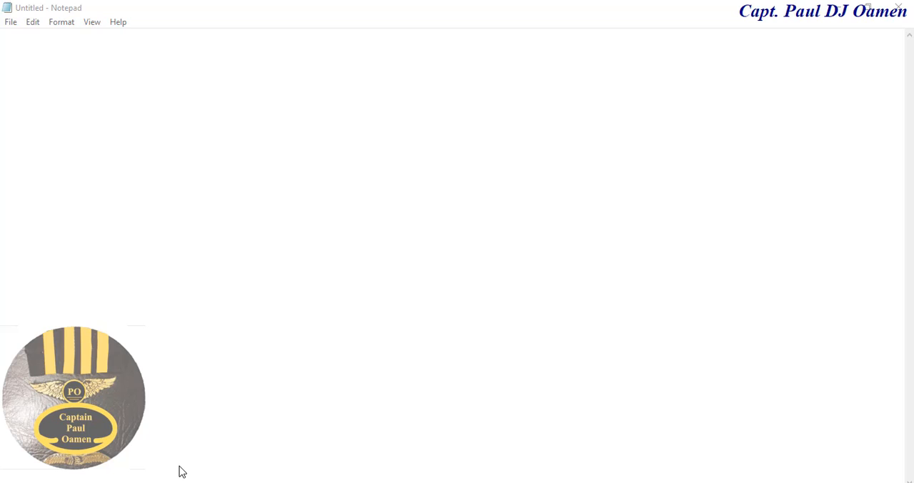
pyautogui.moveTo(168, 97)
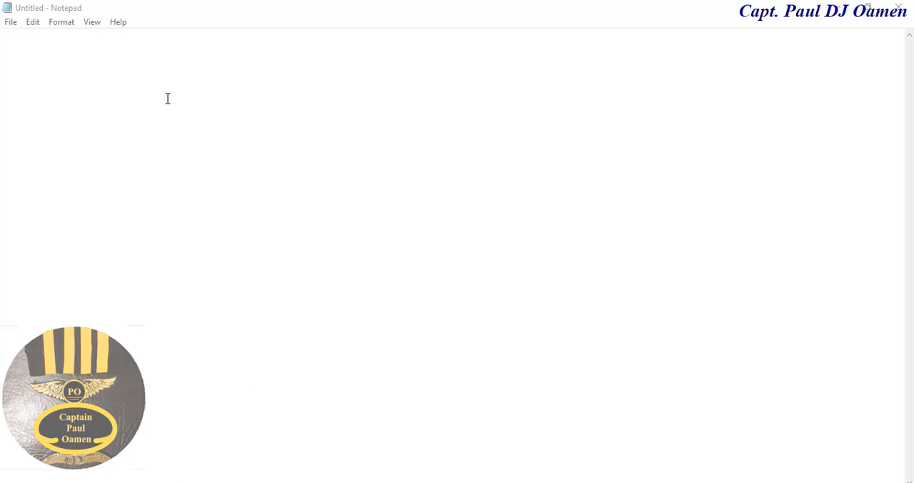
pyautogui.moveTo(199, 203)
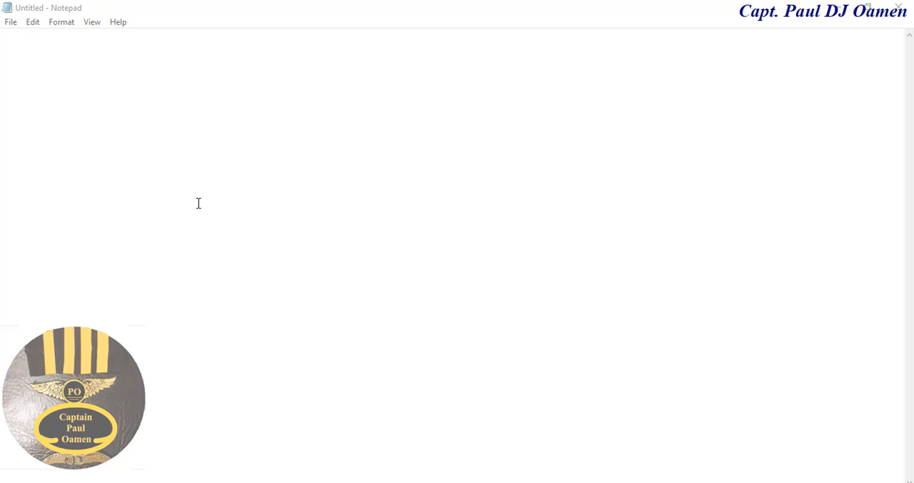
pyautogui.moveTo(180, 299)
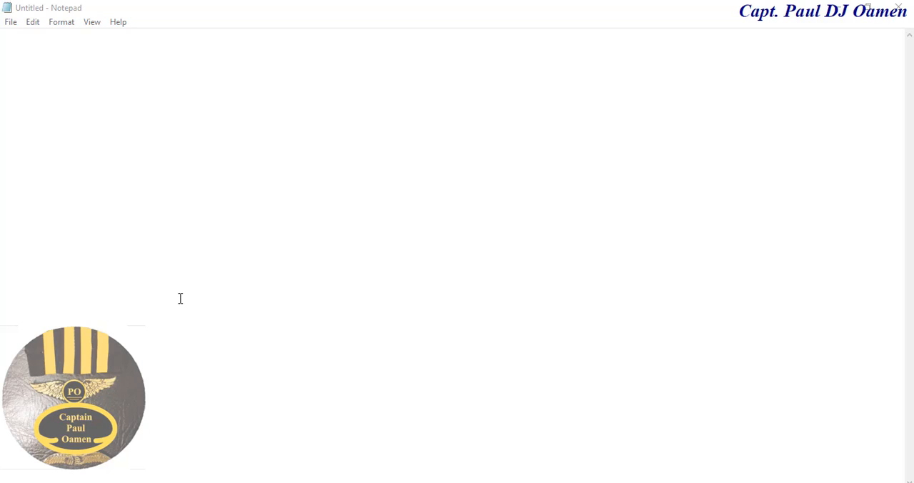
pyautogui.moveTo(72, 482)
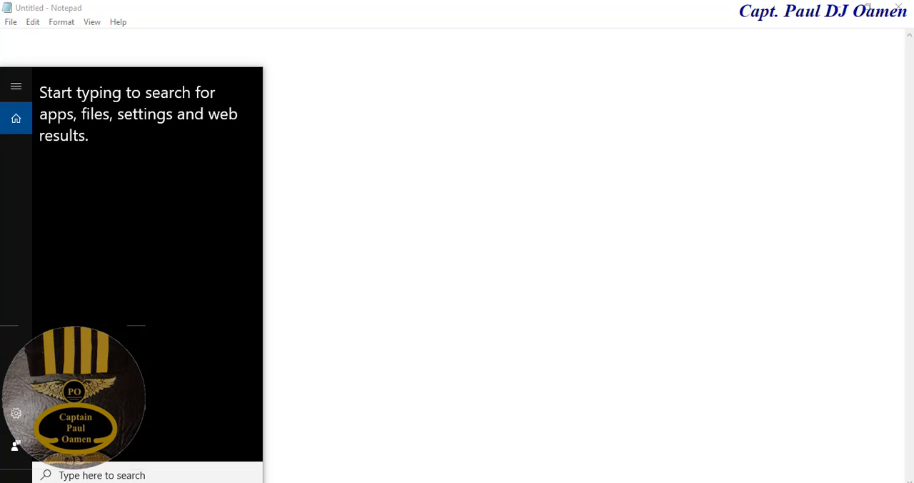
# Search 'regedit' from Start and launch the Registry Editor run command.
pyautogui.write('run')
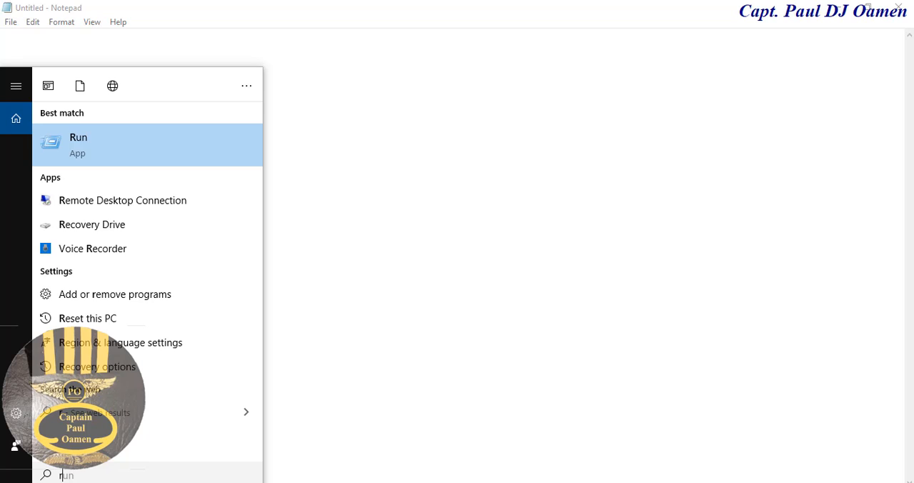
pyautogui.write('regedit')
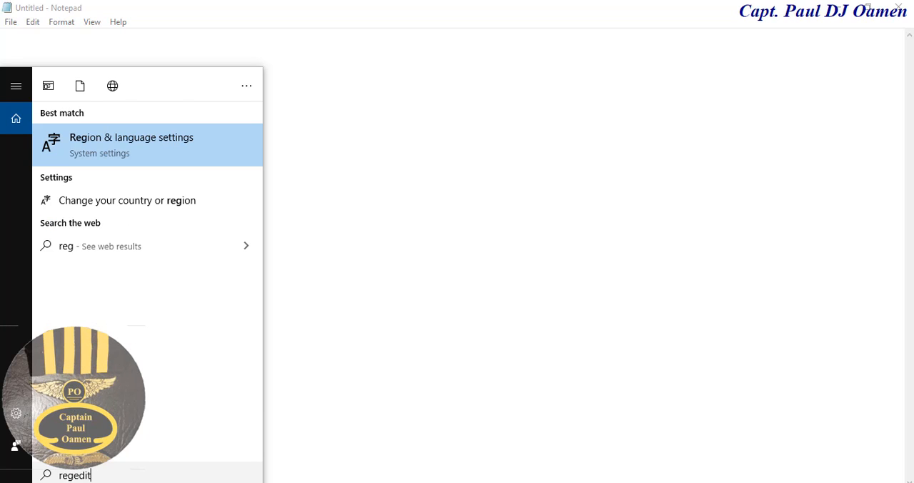
pyautogui.write('edit')
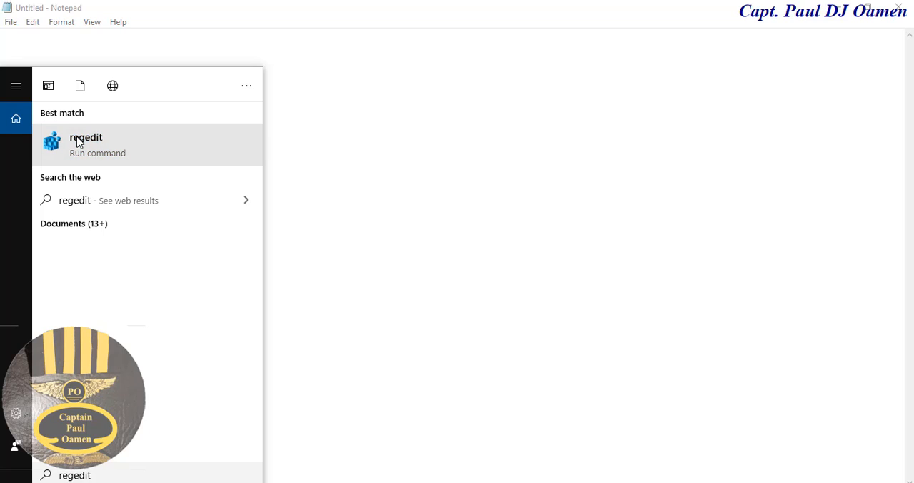
pyautogui.click(86, 143)
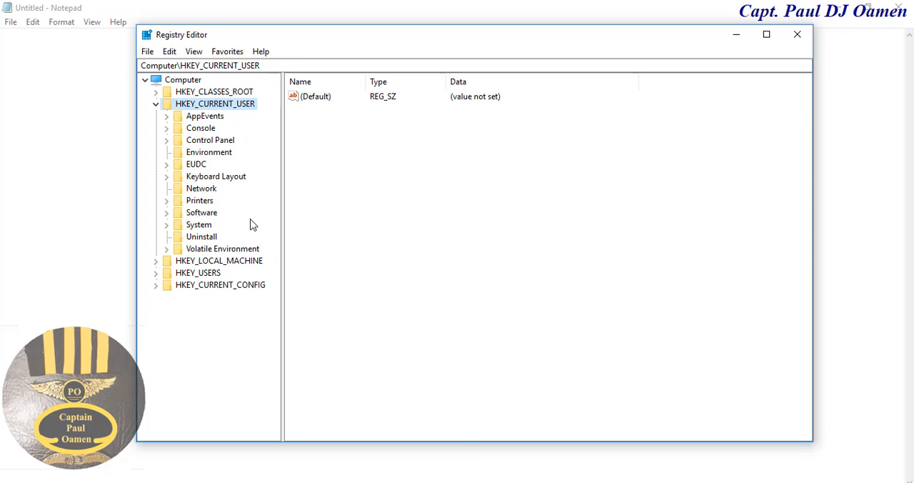
# Navigate to HKEY_CURRENT_USER\Control Panel\Colors and show its values.
pyautogui.click(155, 103)
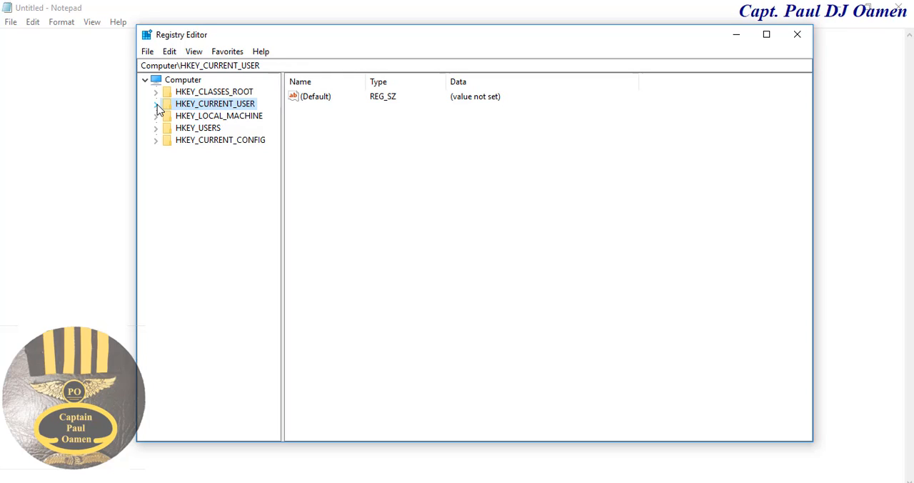
pyautogui.click(156, 103)
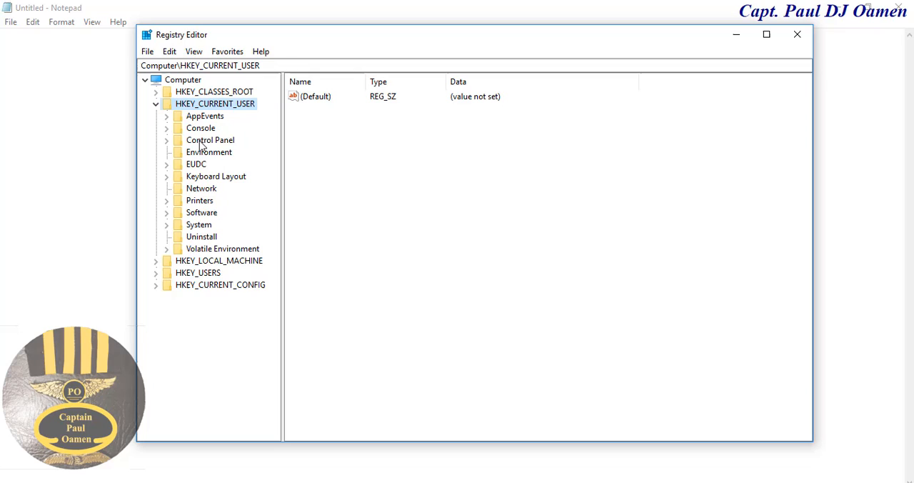
pyautogui.moveTo(226, 146)
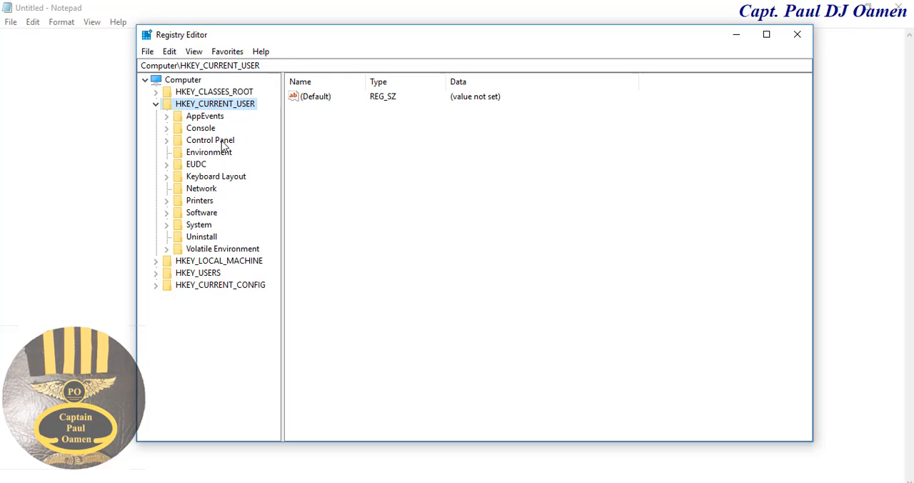
pyautogui.click(166, 140)
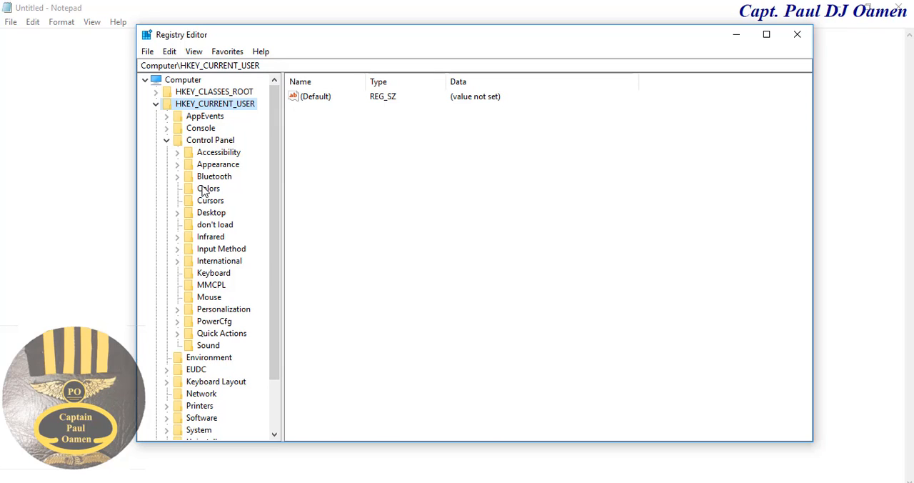
pyautogui.click(209, 188)
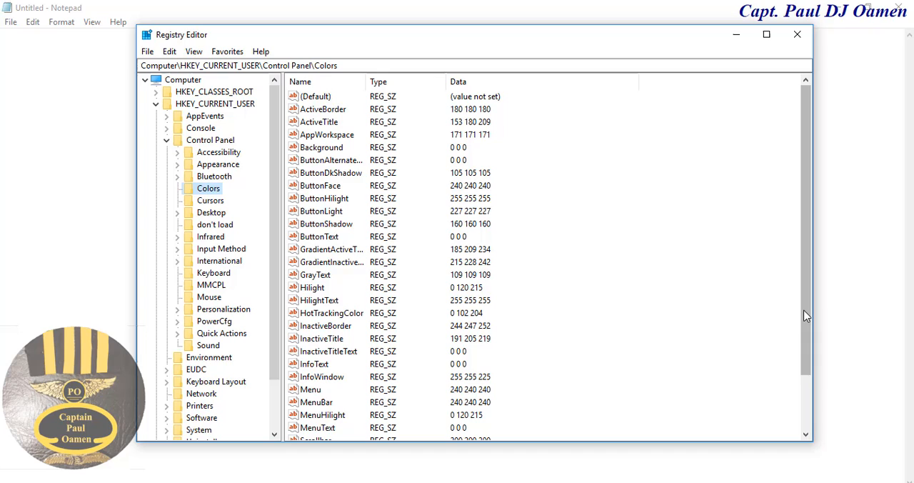
# Open the Window colour value (255 255 255) for editing.
pyautogui.scroll(-3)
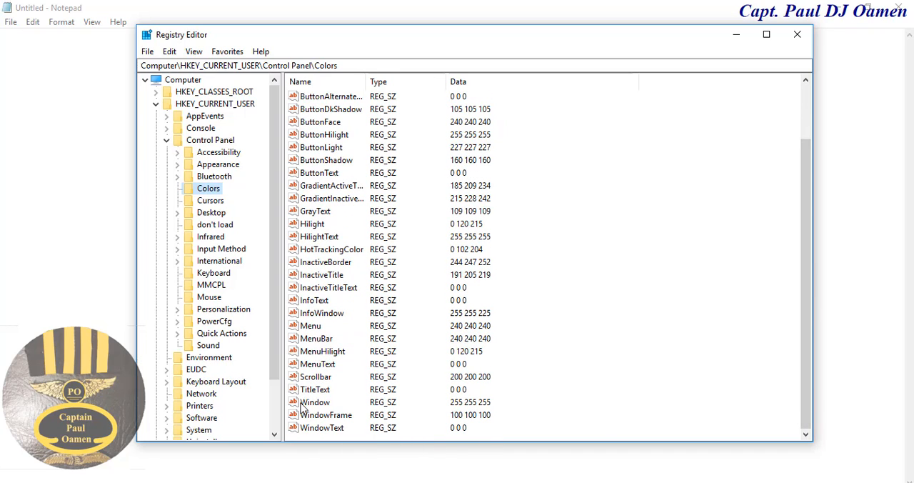
pyautogui.click(314, 402)
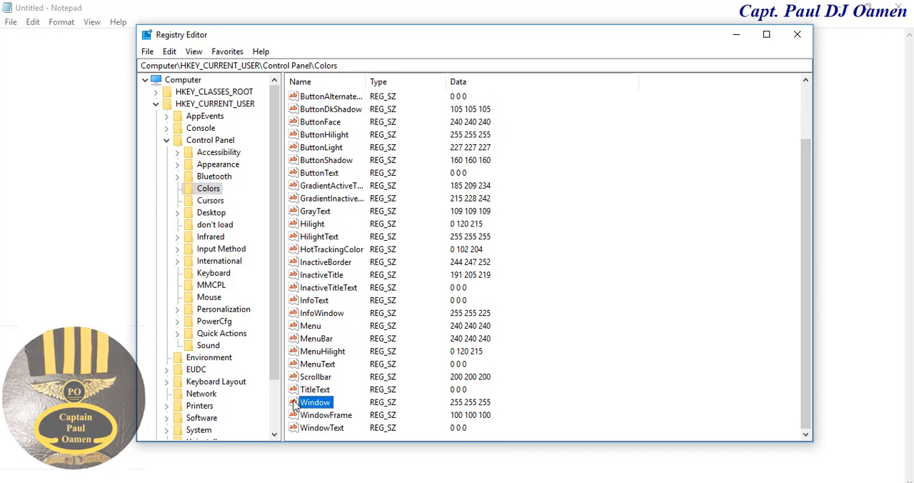
pyautogui.doubleClick(314, 402)
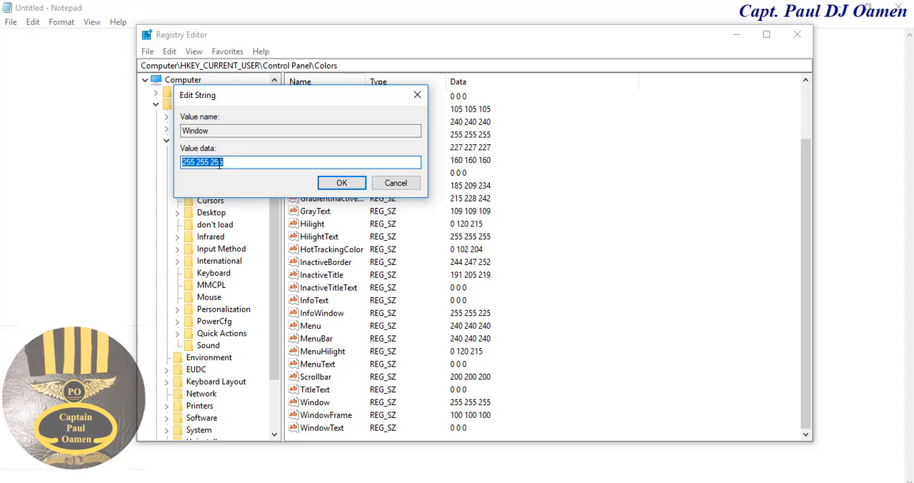
# Replace the Window value data 255 255 255 with 95 158 160 and confirm.
pyautogui.click(223, 163)
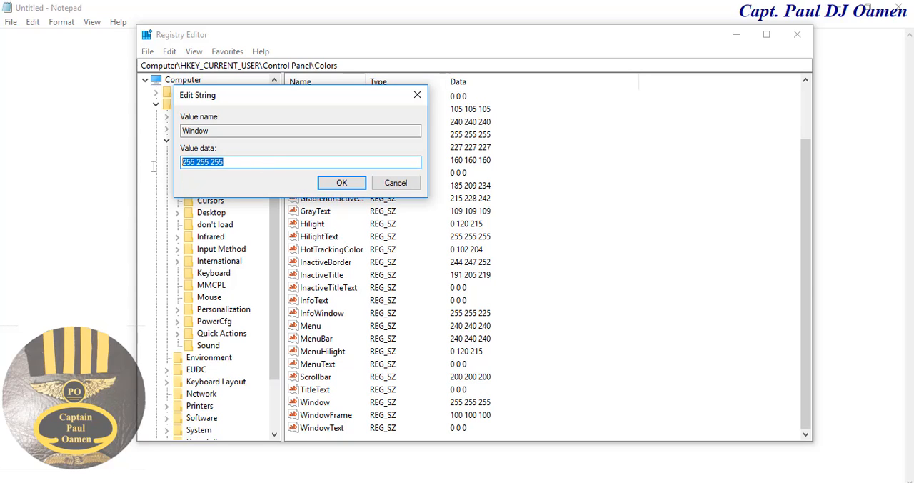
pyautogui.moveTo(237, 186)
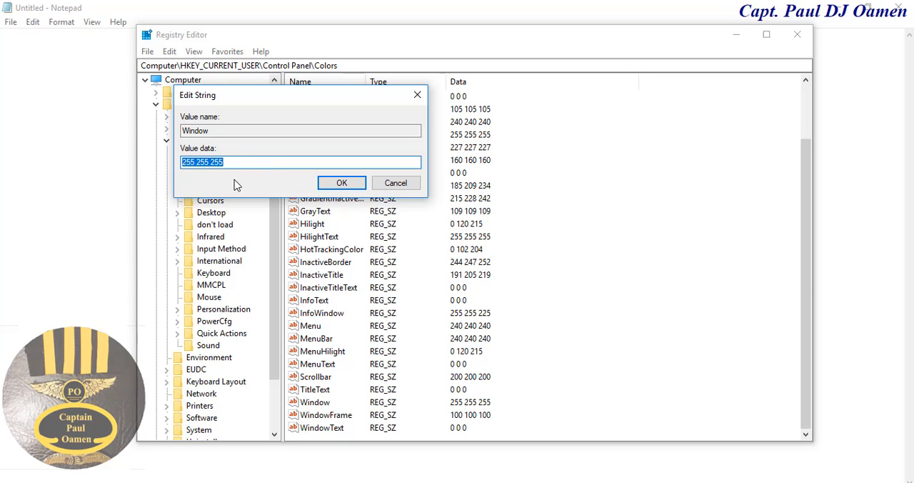
pyautogui.write('95')
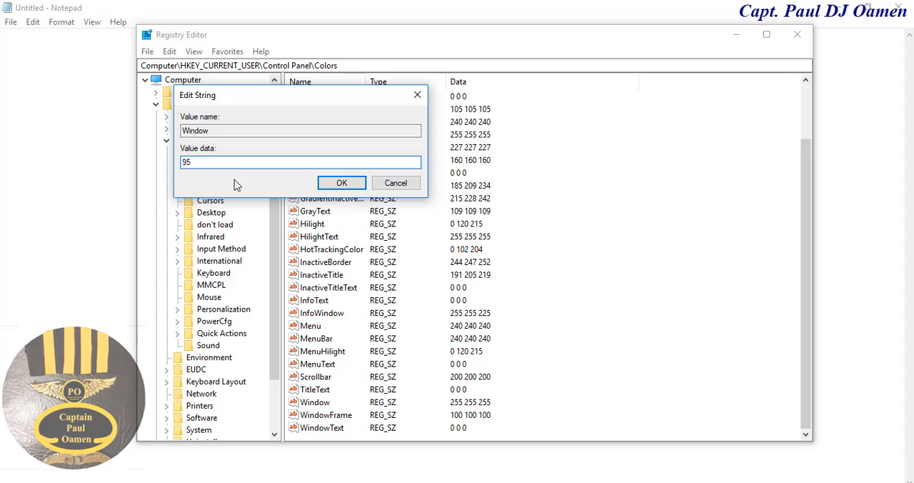
pyautogui.write('158')
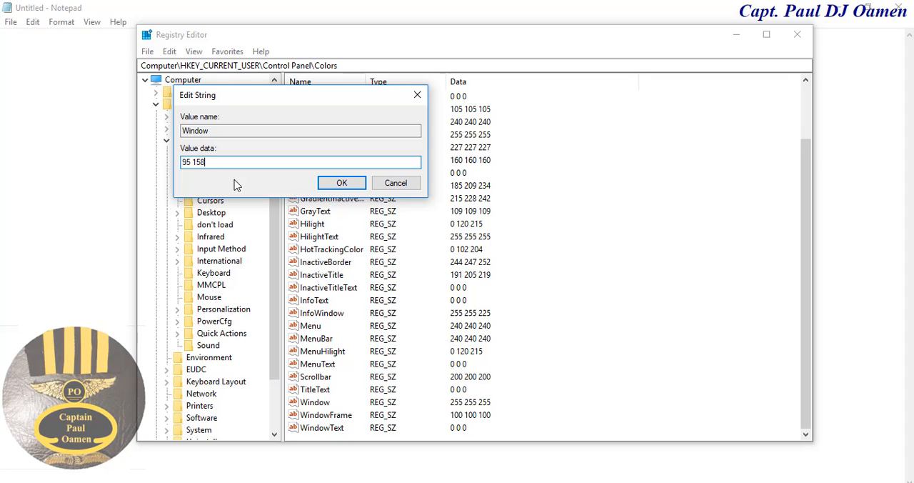
pyautogui.write('" "')
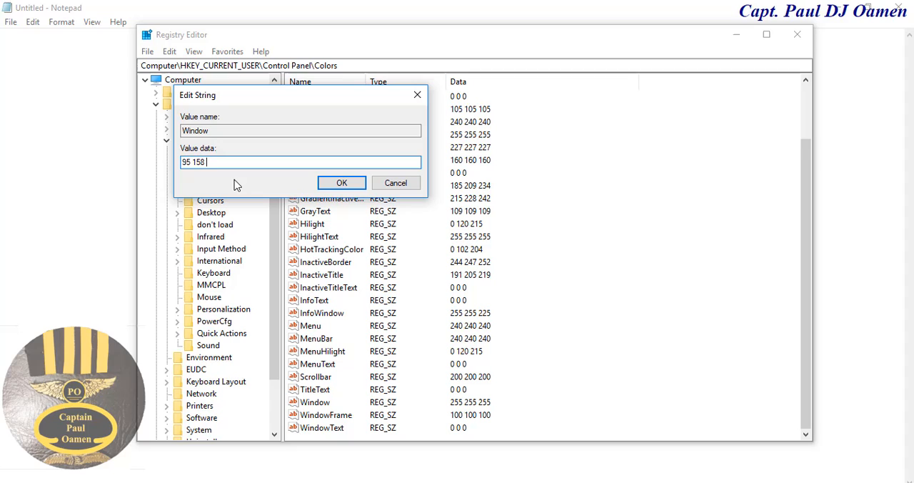
pyautogui.write('160')
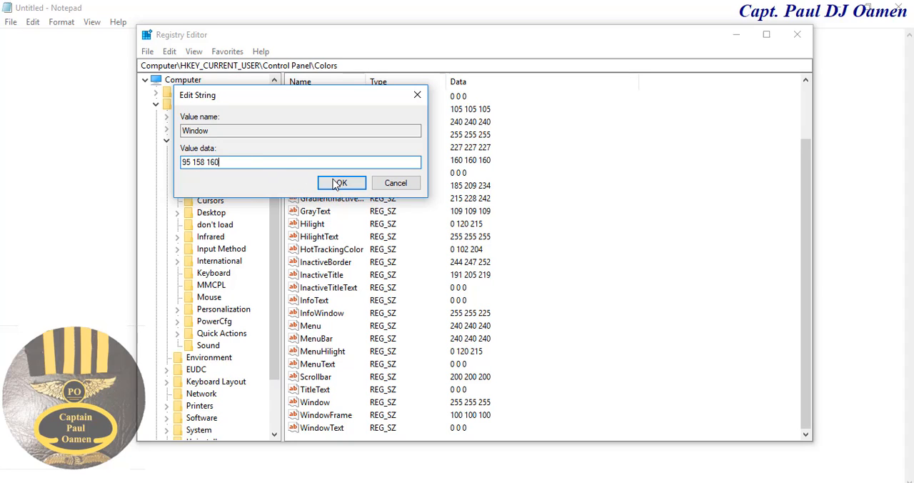
pyautogui.click(340, 183)
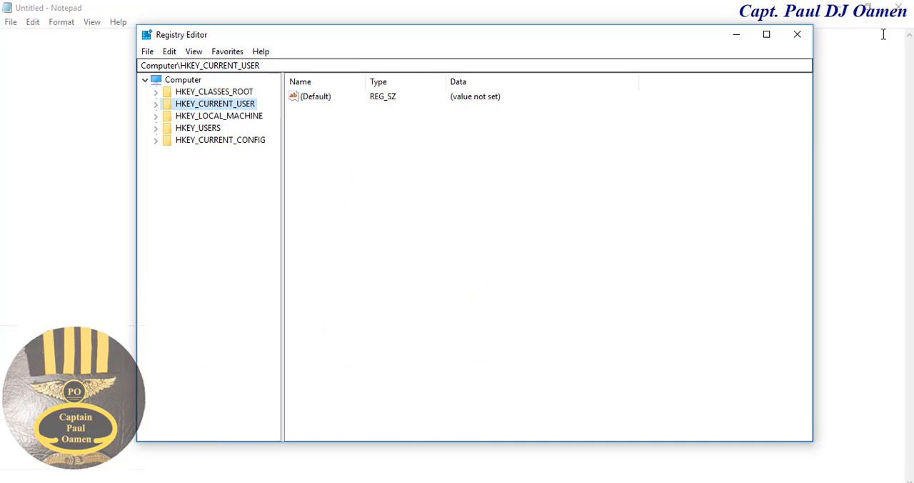
# Close Registry Editor to return toward Notepad.
pyautogui.click(797, 34)
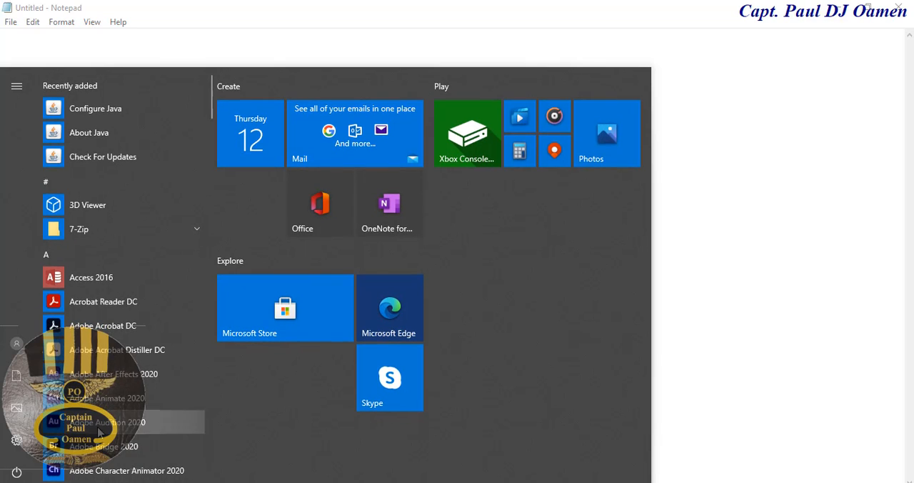
pyautogui.moveTo(17, 472)
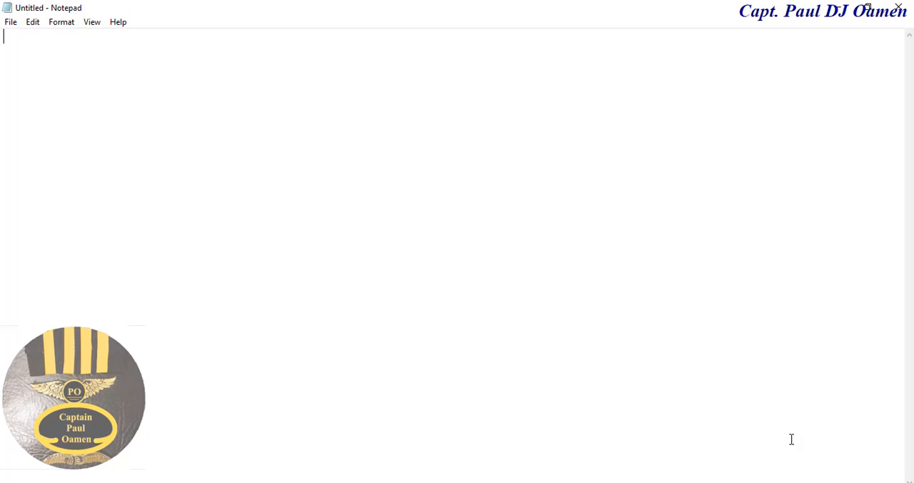
pyautogui.moveTo(848, 399)
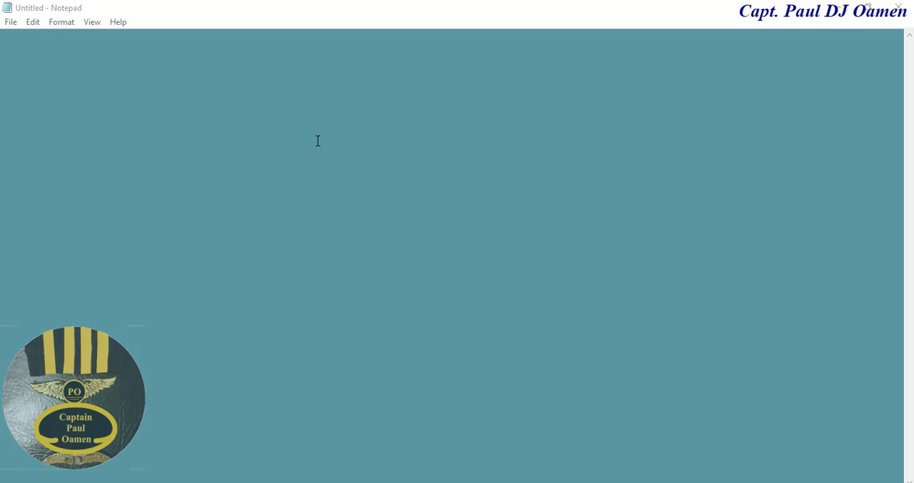
# Bring up Notepad's File menu over the now cadet blue page.
pyautogui.click(12, 22)
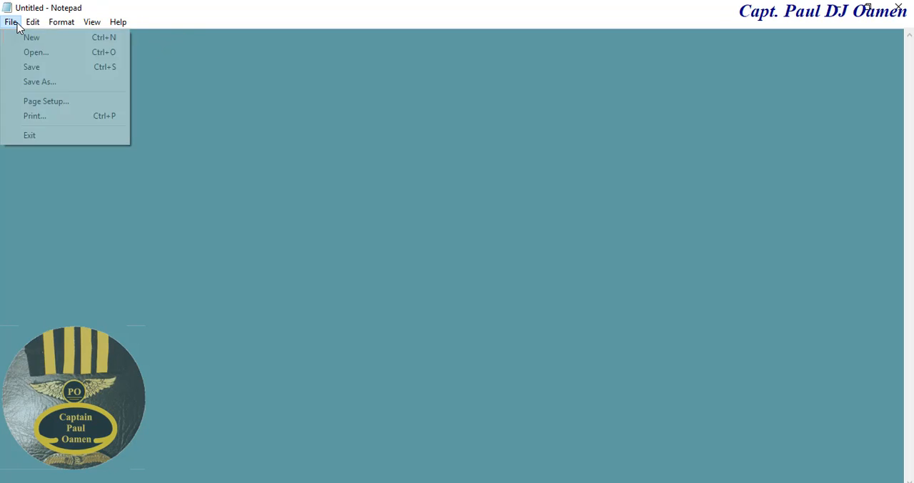
pyautogui.moveTo(31, 37)
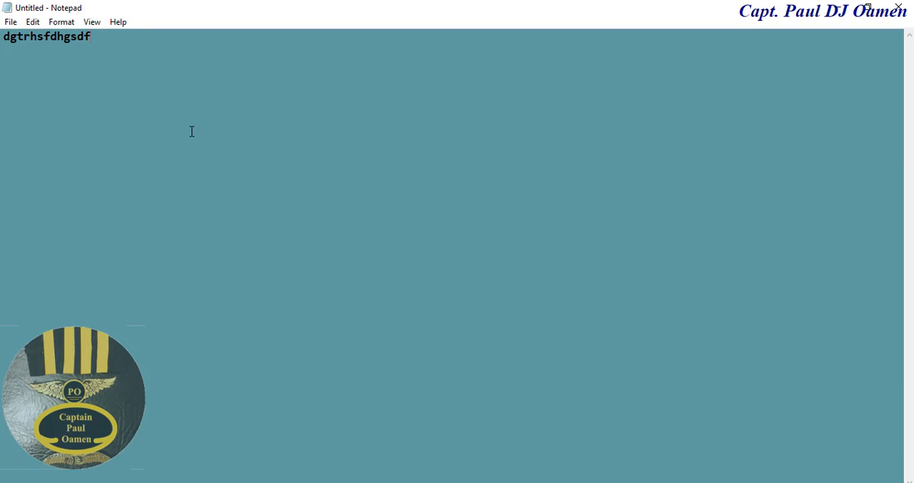
# Start a new note and discard the typed test text without saving.
pyautogui.click(12, 22)
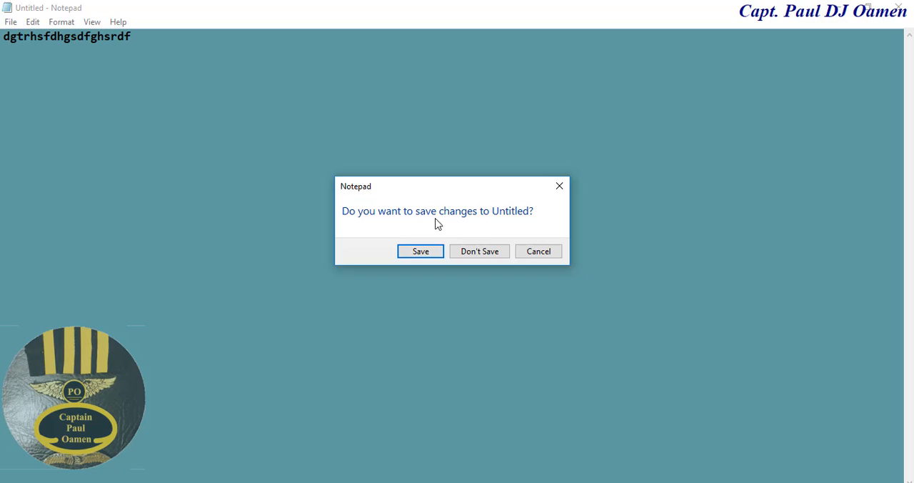
pyautogui.click(480, 252)
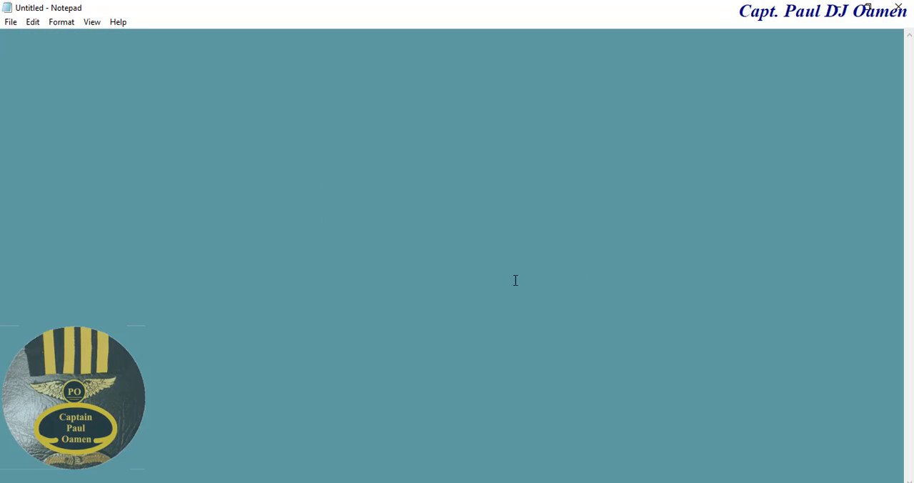
pyautogui.moveTo(354, 431)
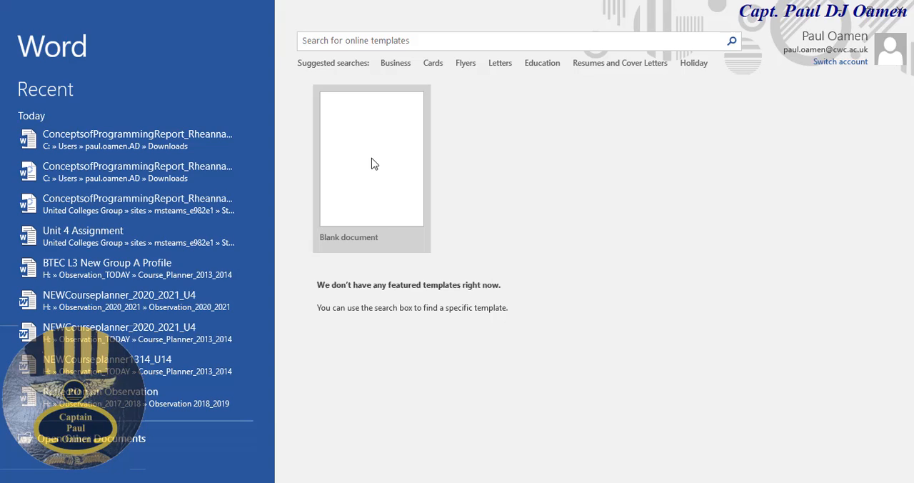
# Create a new blank Word document showing the cadet blue page.
pyautogui.click(372, 159)
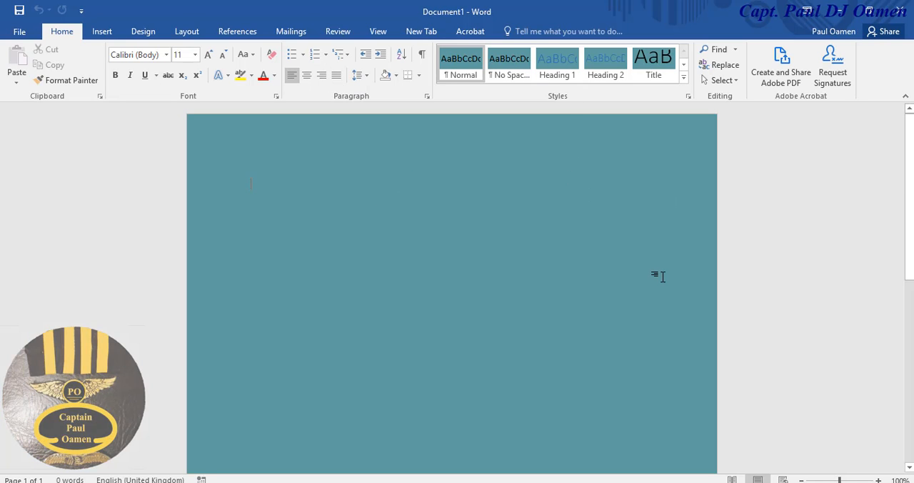
pyautogui.moveTo(493, 260)
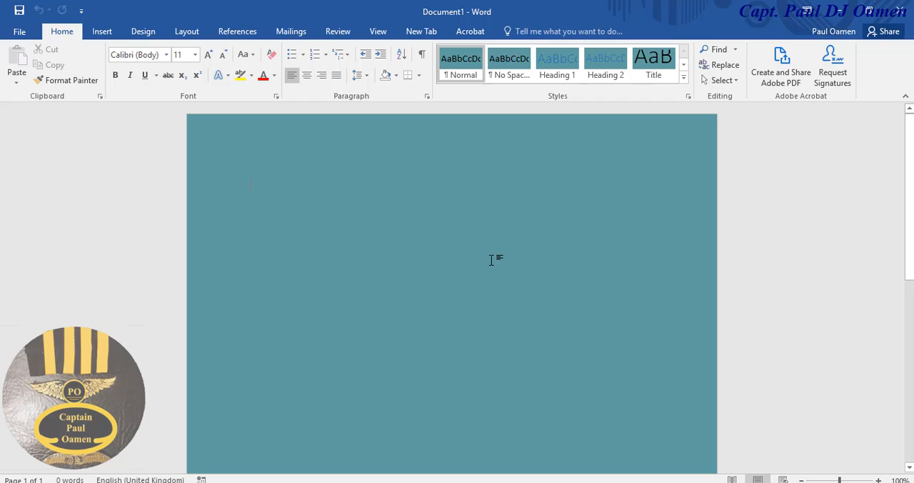
pyautogui.moveTo(354, 345)
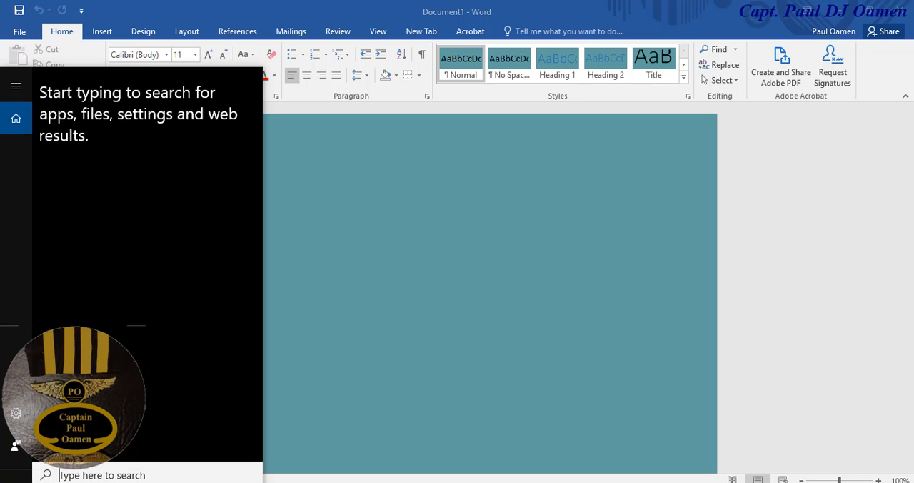
# Search 're' from Start and relaunch Registry Editor.
pyautogui.write('regedit')
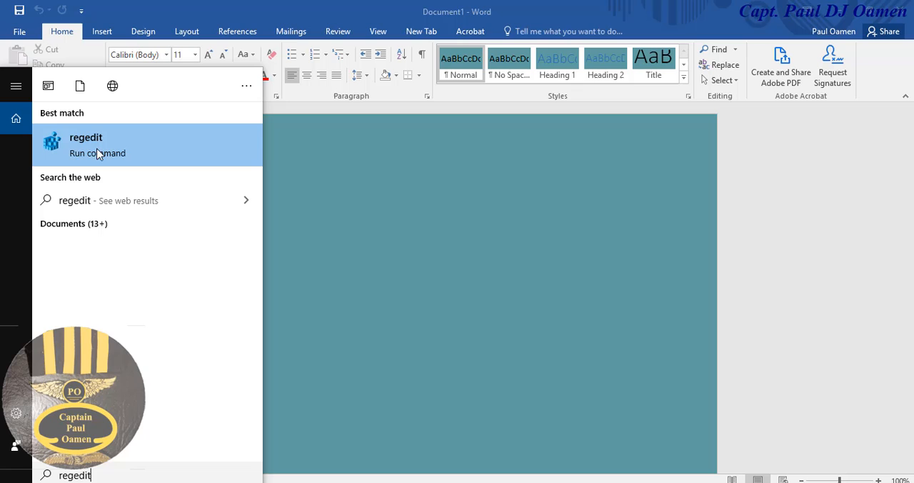
pyautogui.click(86, 144)
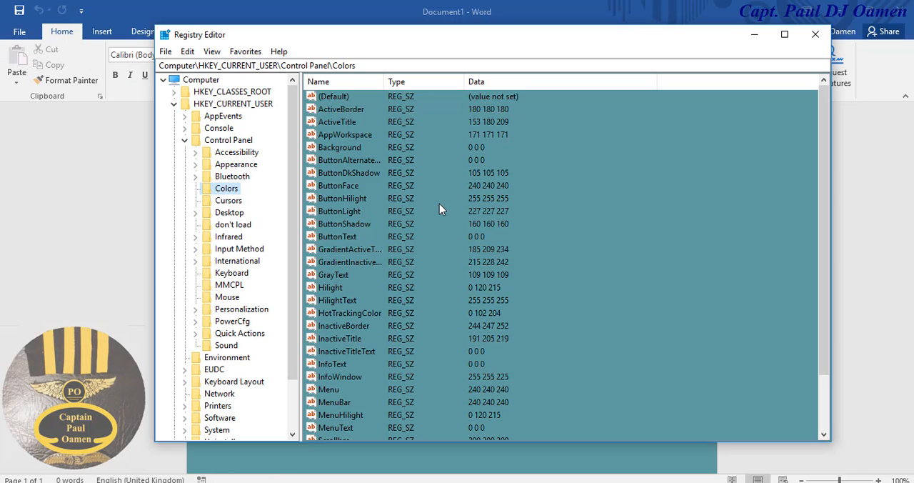
pyautogui.moveTo(552, 77)
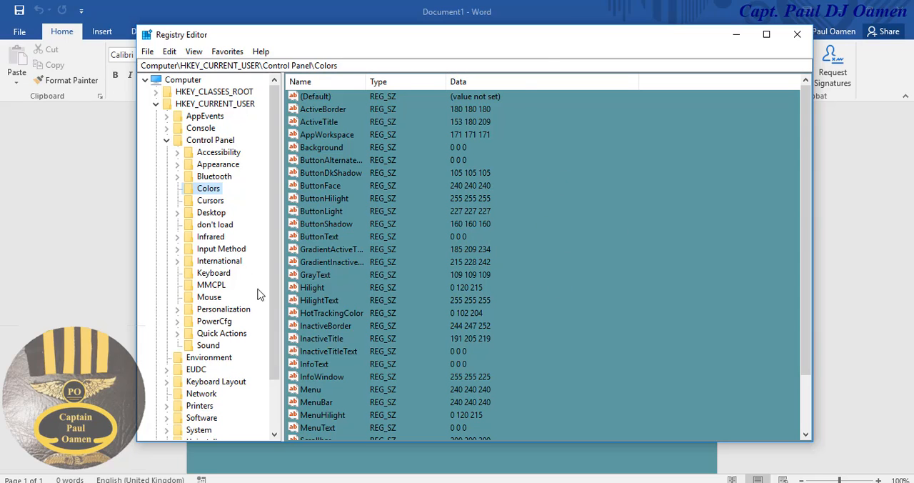
pyautogui.moveTo(197, 173)
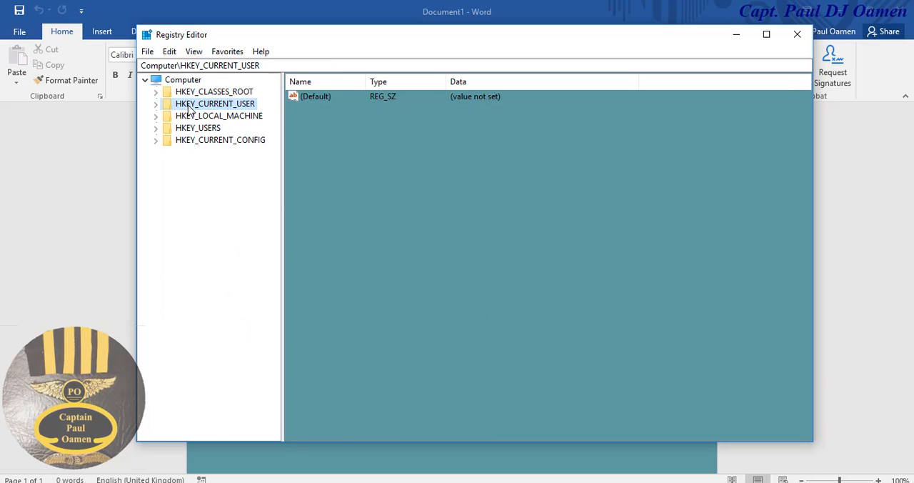
pyautogui.moveTo(212, 113)
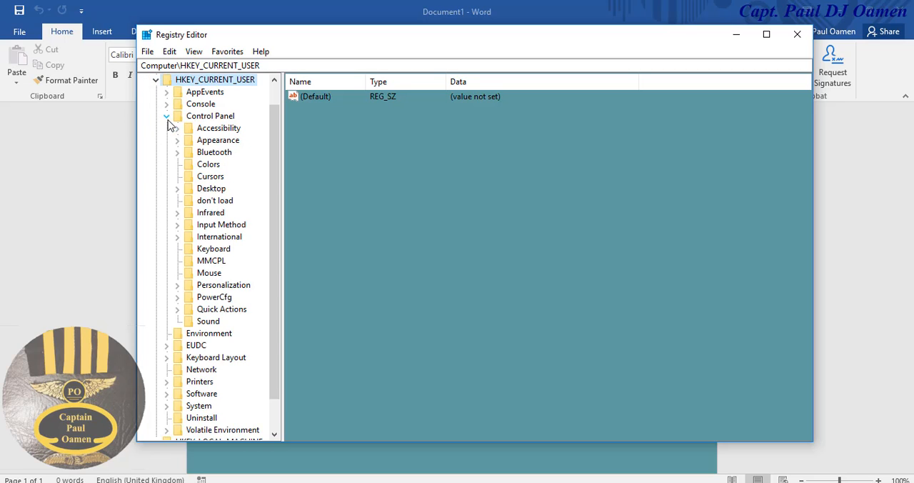
pyautogui.click(166, 116)
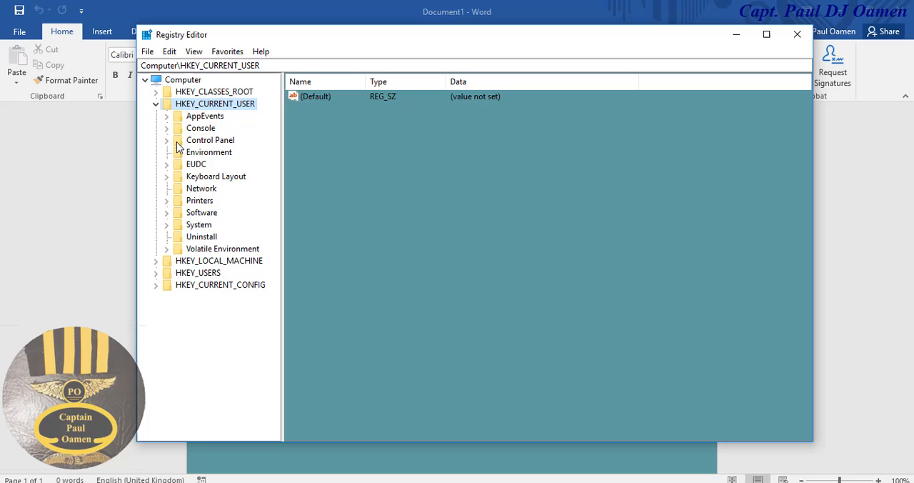
pyautogui.click(165, 140)
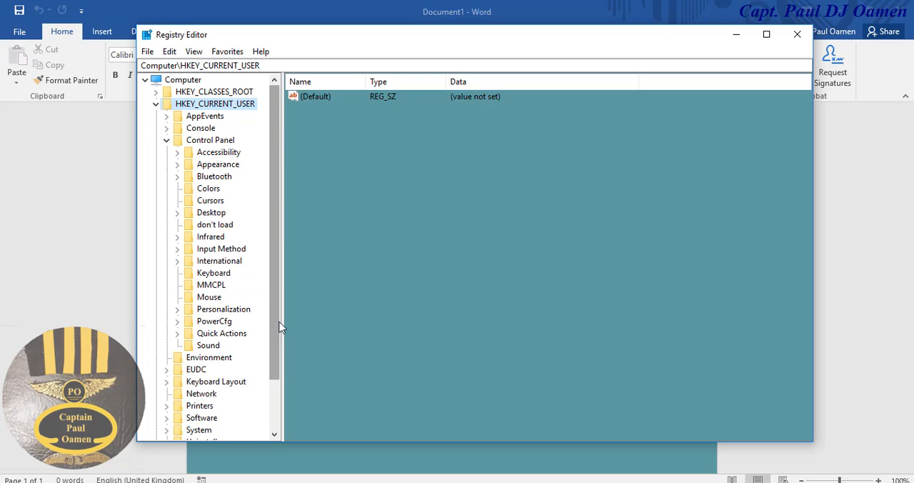
pyautogui.click(209, 189)
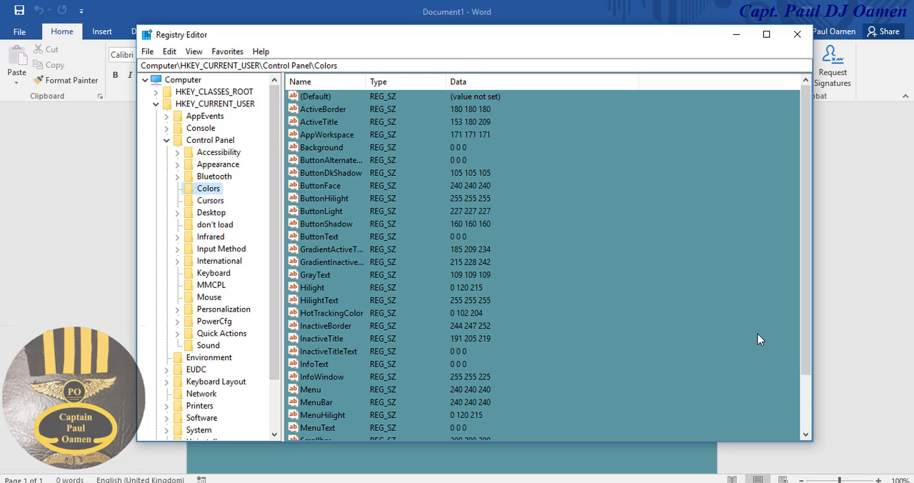
# Verify the Window value still reads 95 158 160, accept it and close Registry Editor.
pyautogui.scroll(-3)
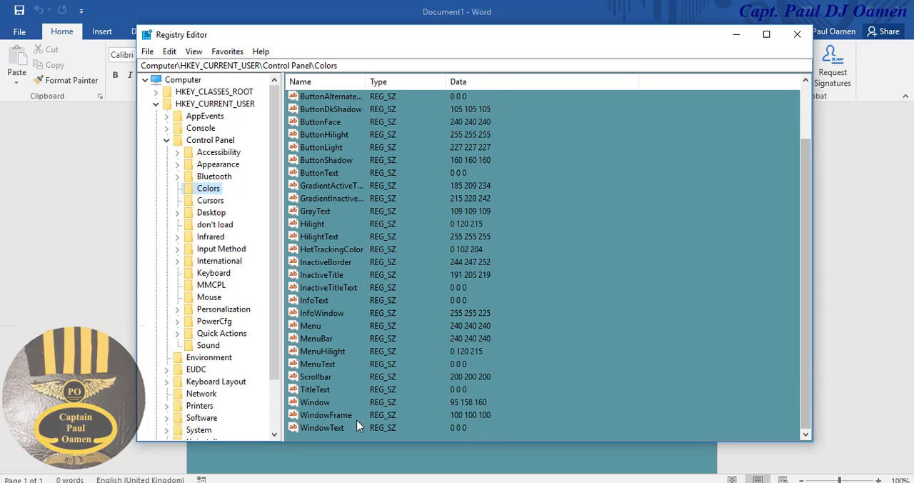
pyautogui.moveTo(393, 411)
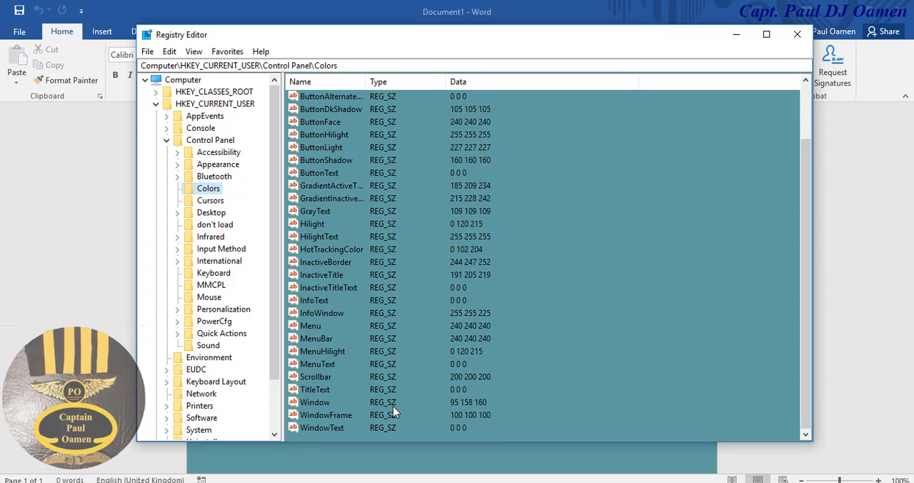
pyautogui.moveTo(475, 406)
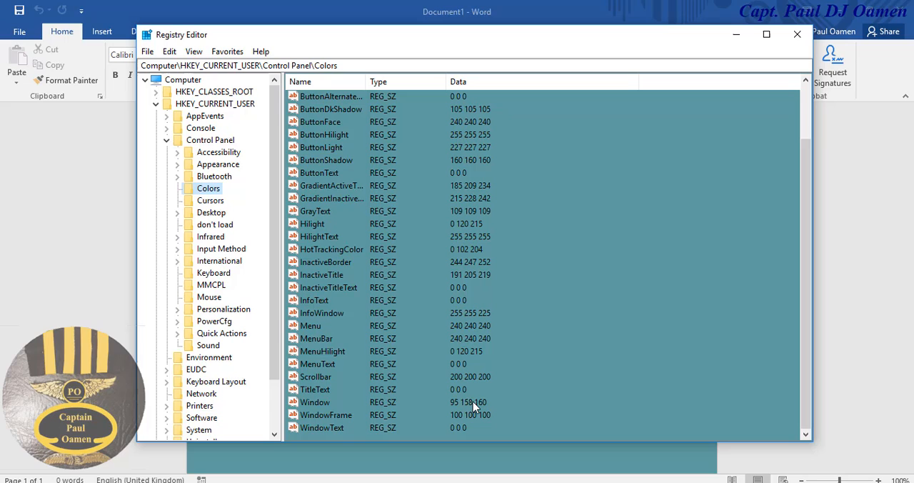
pyautogui.click(314, 401)
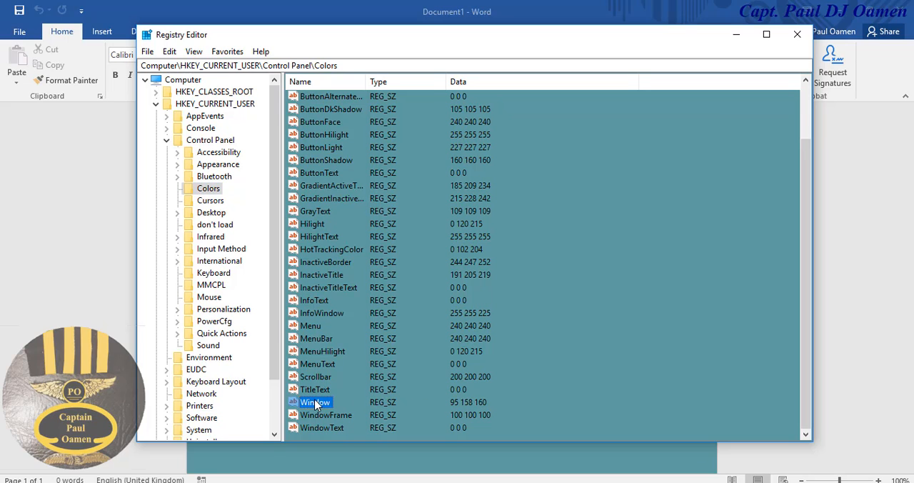
pyautogui.doubleClick(314, 402)
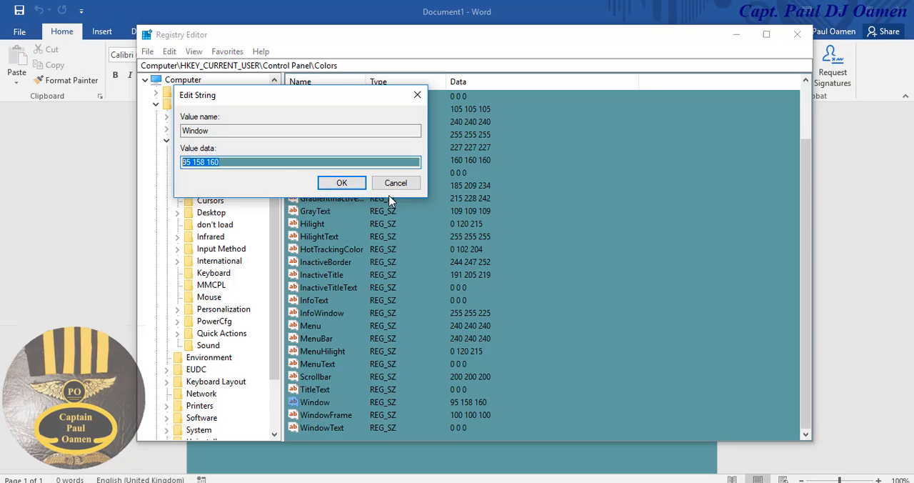
pyautogui.click(395, 183)
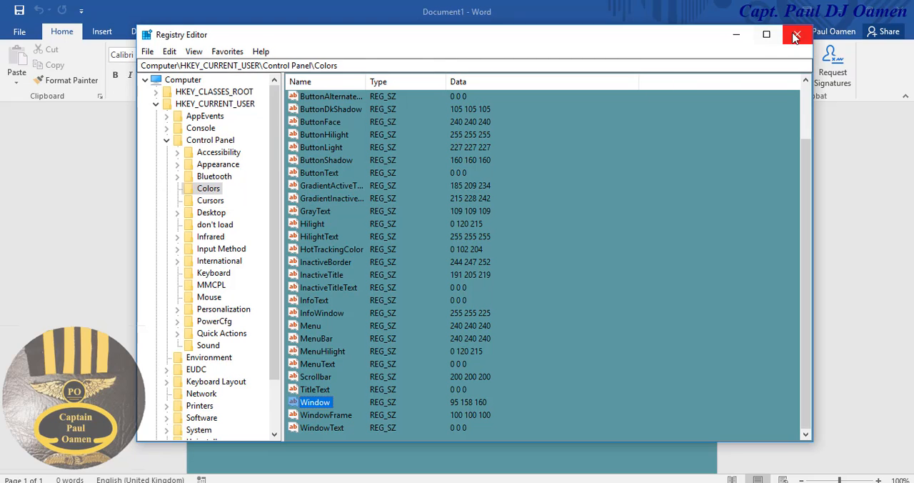
pyautogui.click(796, 35)
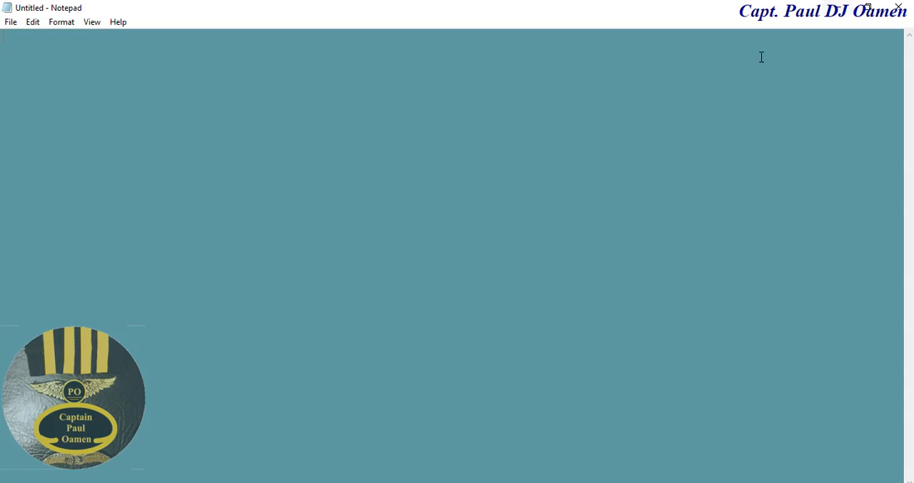
pyautogui.moveTo(728, 409)
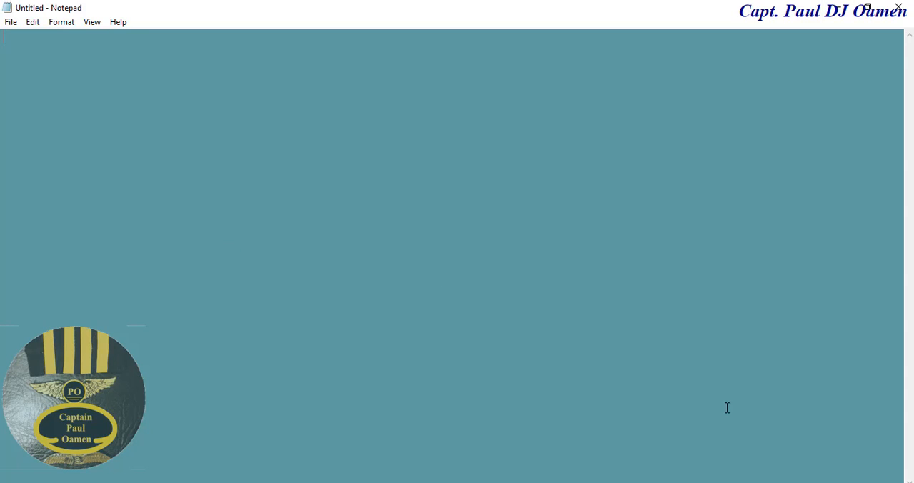
pyautogui.moveTo(747, 477)
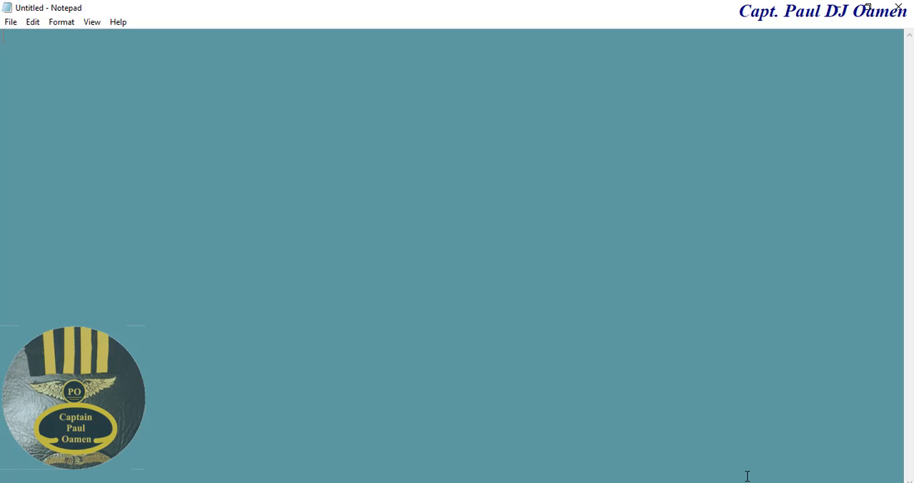
pyautogui.moveTo(299, 263)
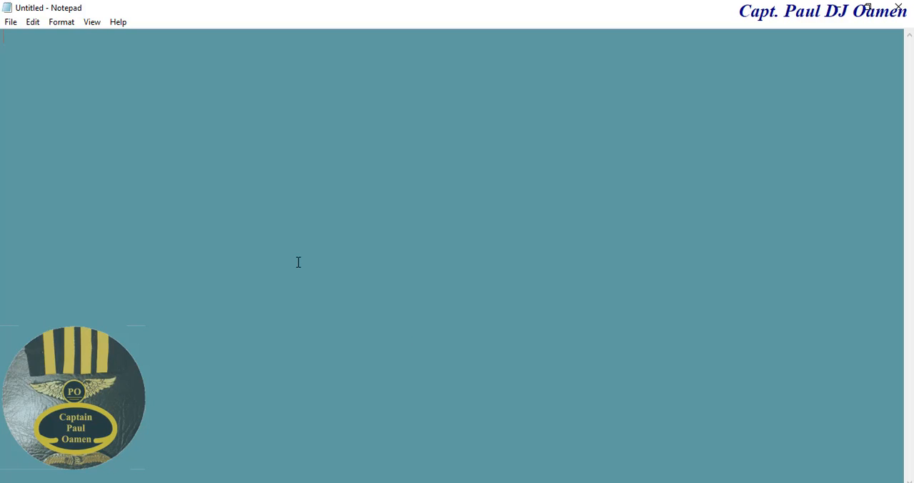